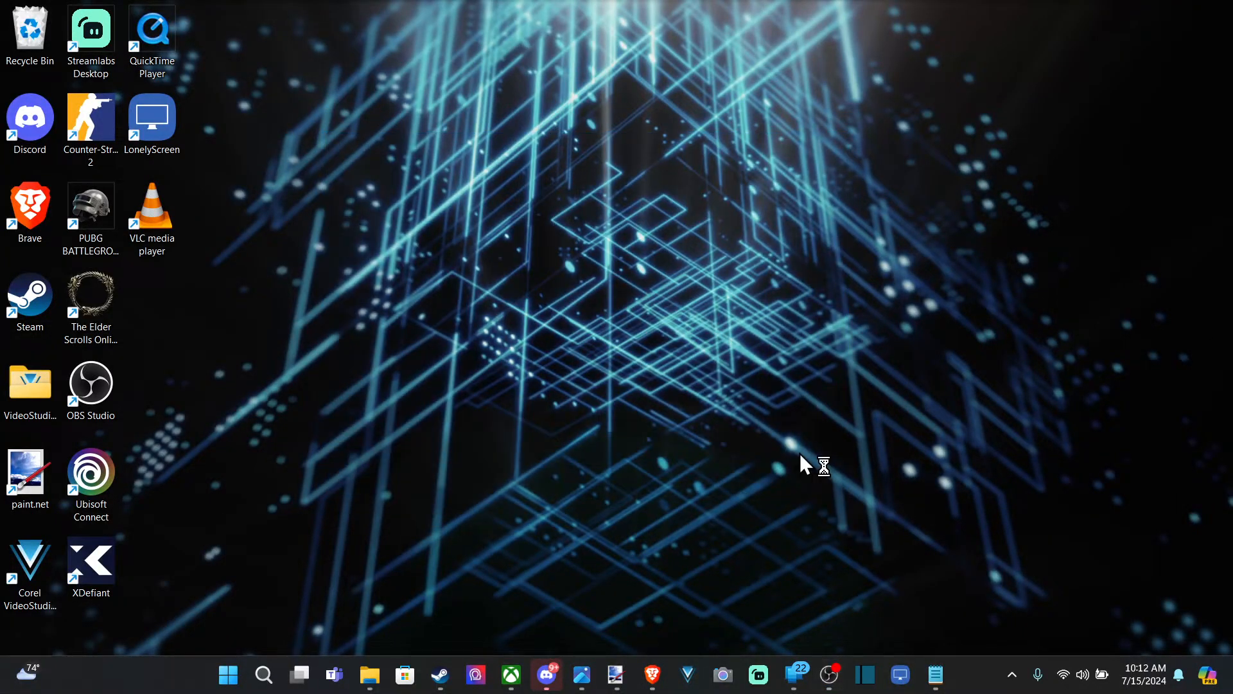
pyautogui.moveTo(722, 381)
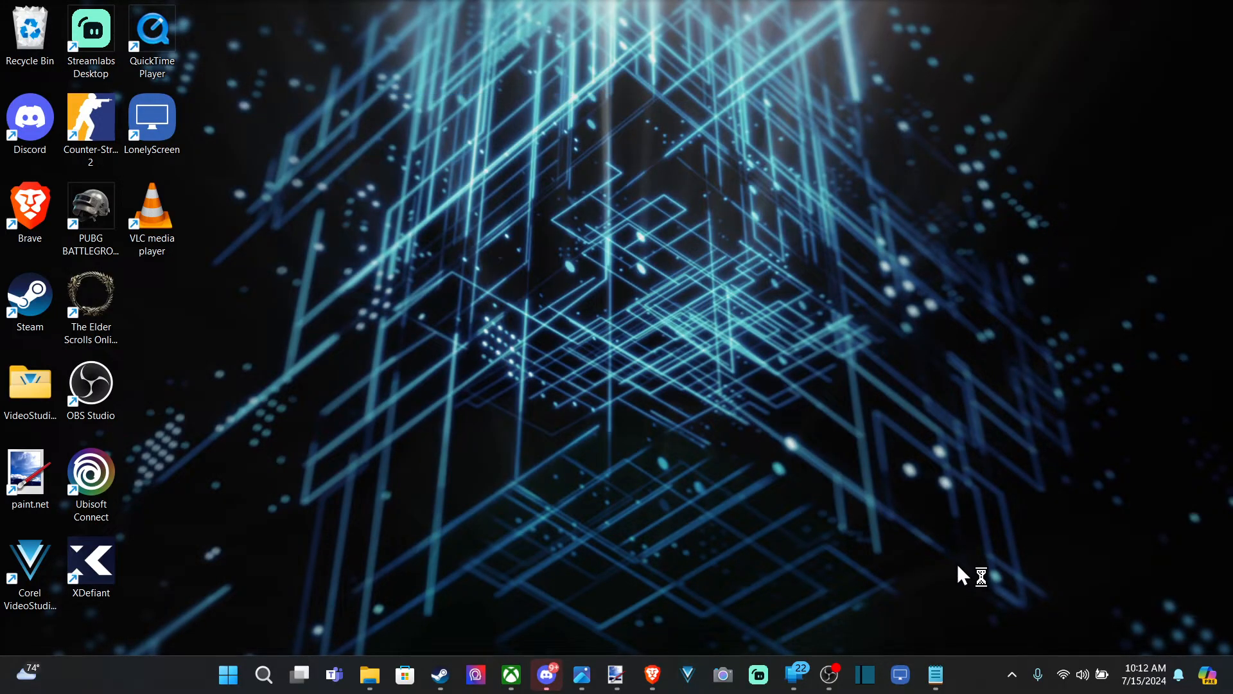
pyautogui.moveTo(307, 115)
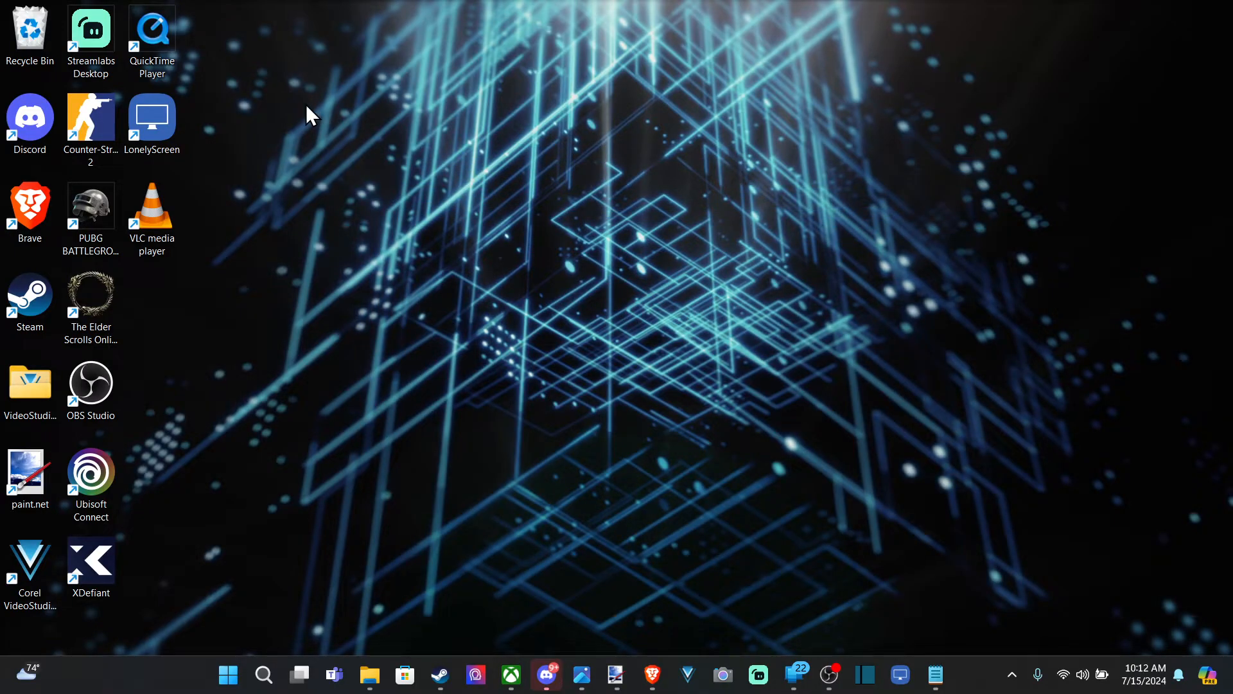
# Launch the Xbox app from Windows Search so it opens on My Library.
pyautogui.click(510, 675)
pyautogui.write('xbox')
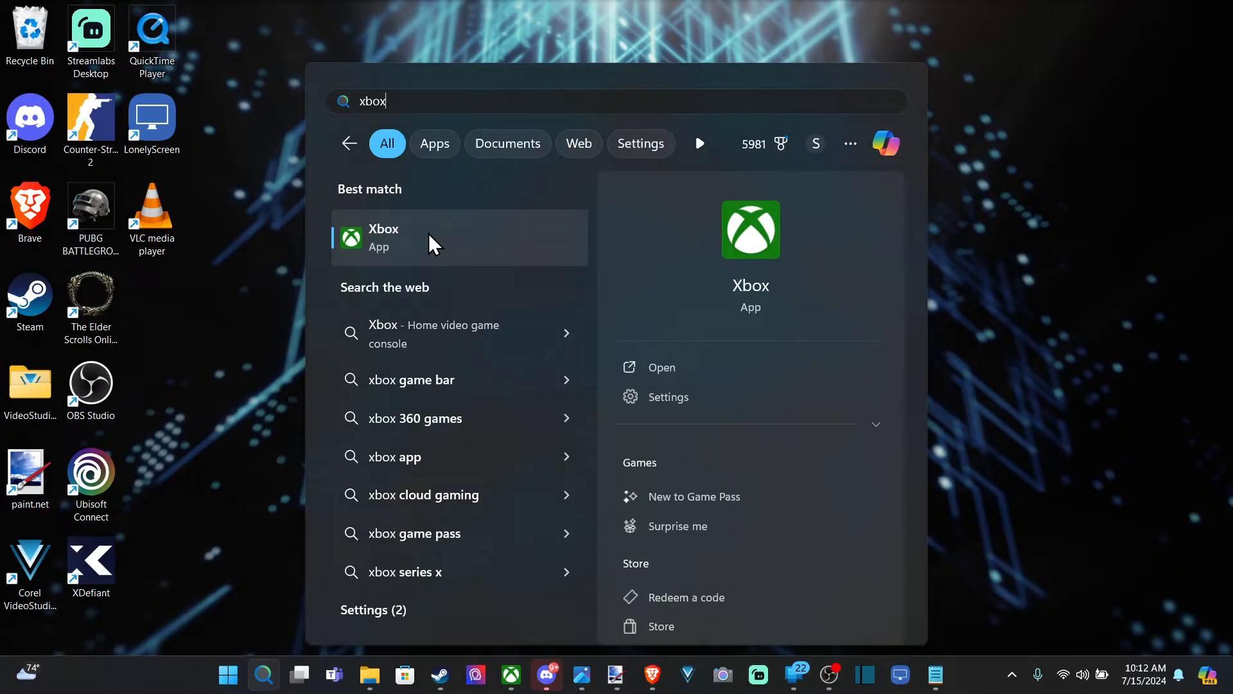
pyautogui.click(460, 237)
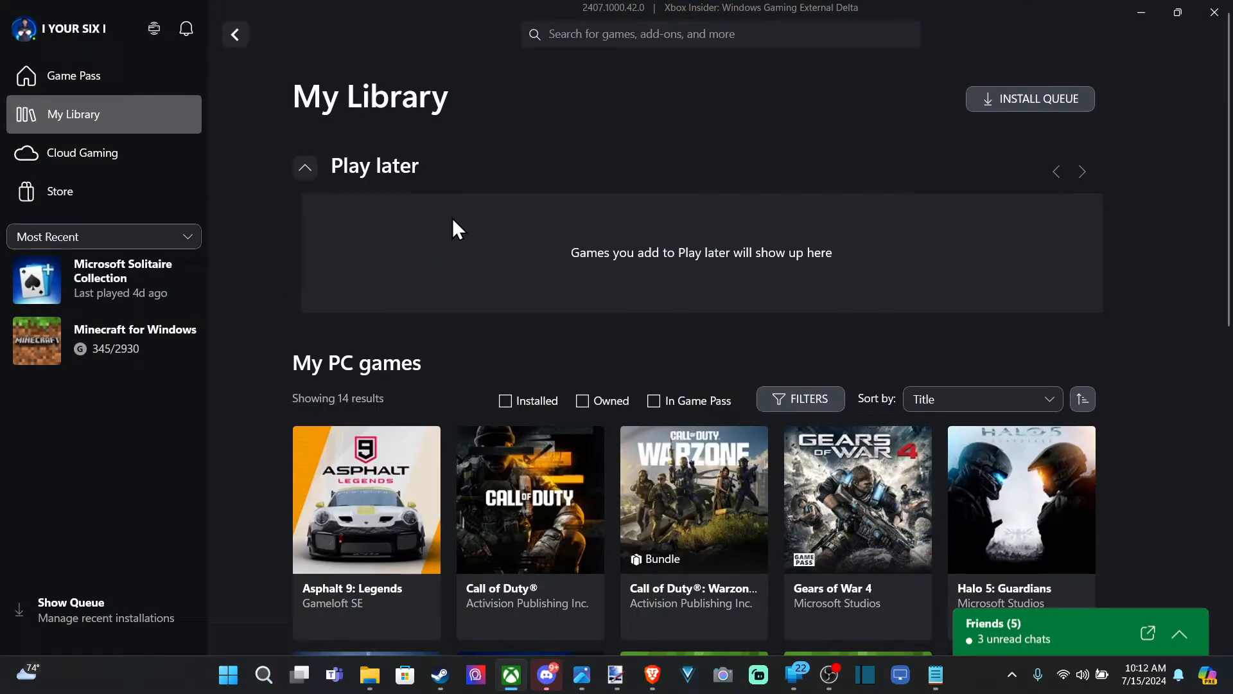
pyautogui.click(76, 76)
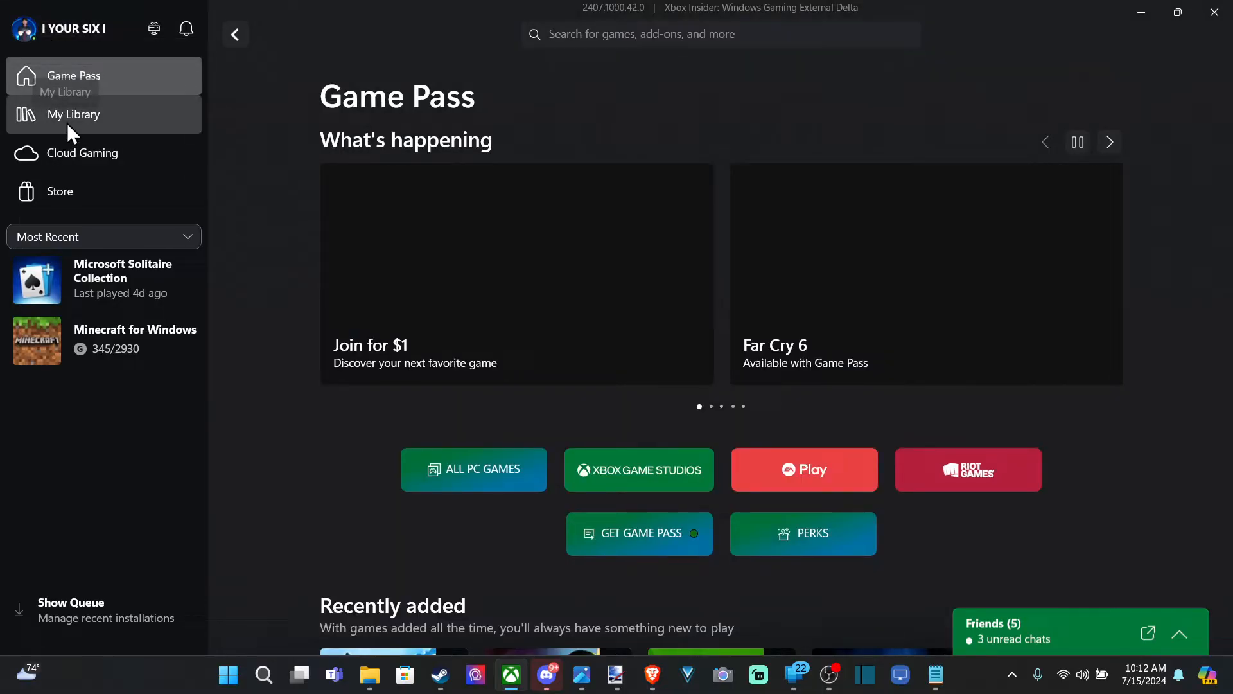
pyautogui.click(75, 114)
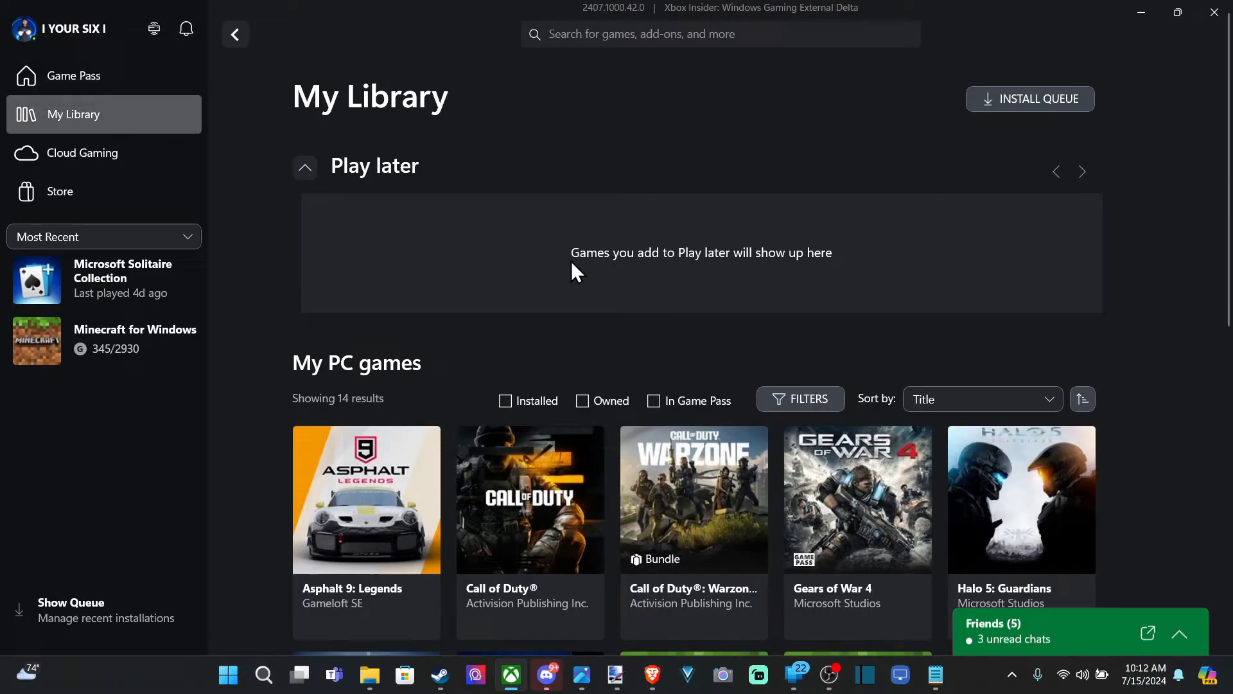
pyautogui.scroll(-3)
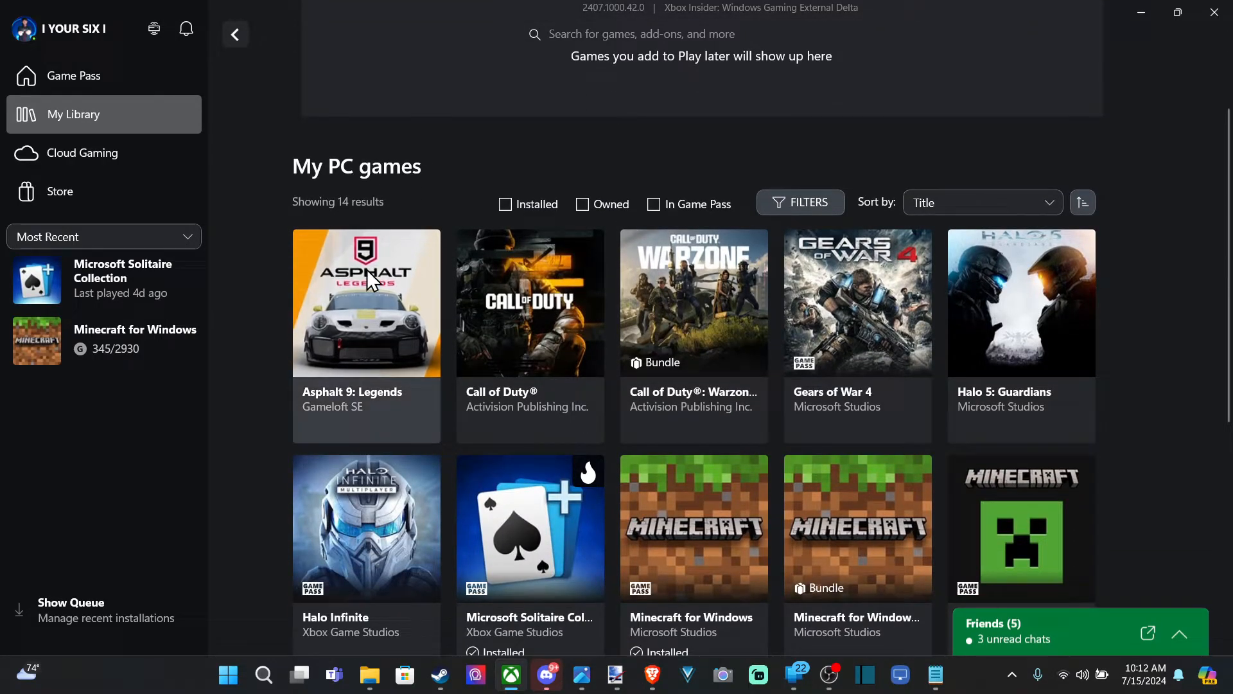
pyautogui.moveTo(435, 411)
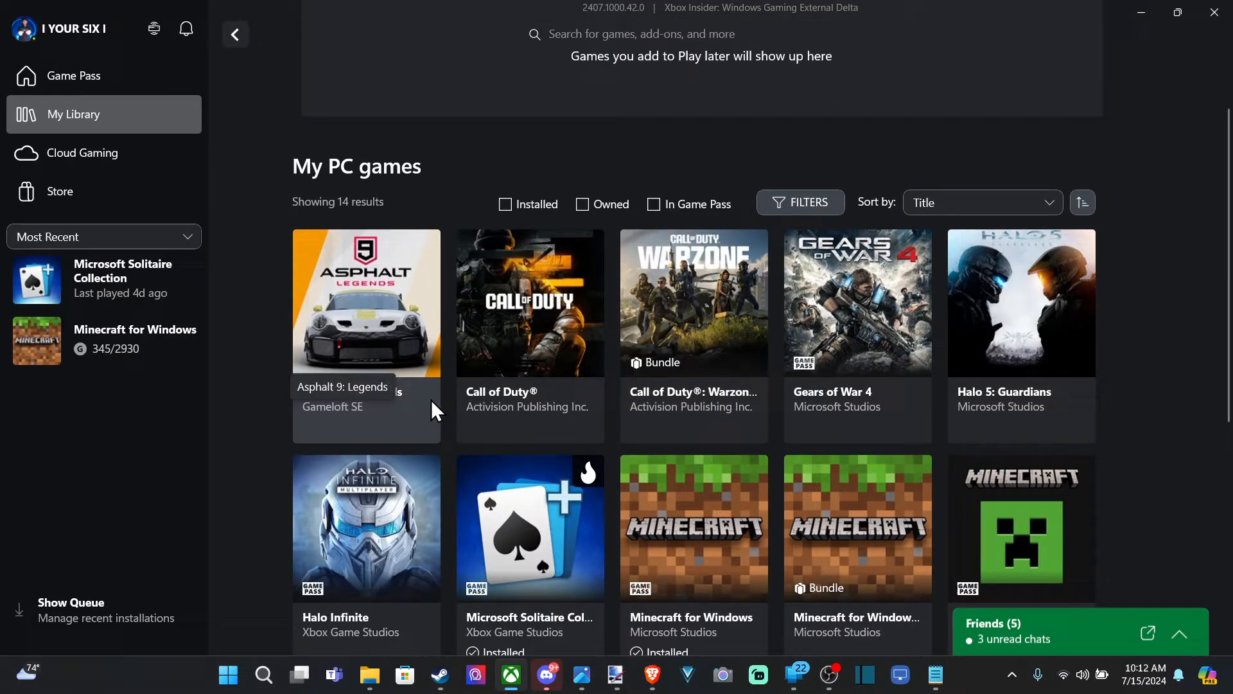
pyautogui.scroll(-3)
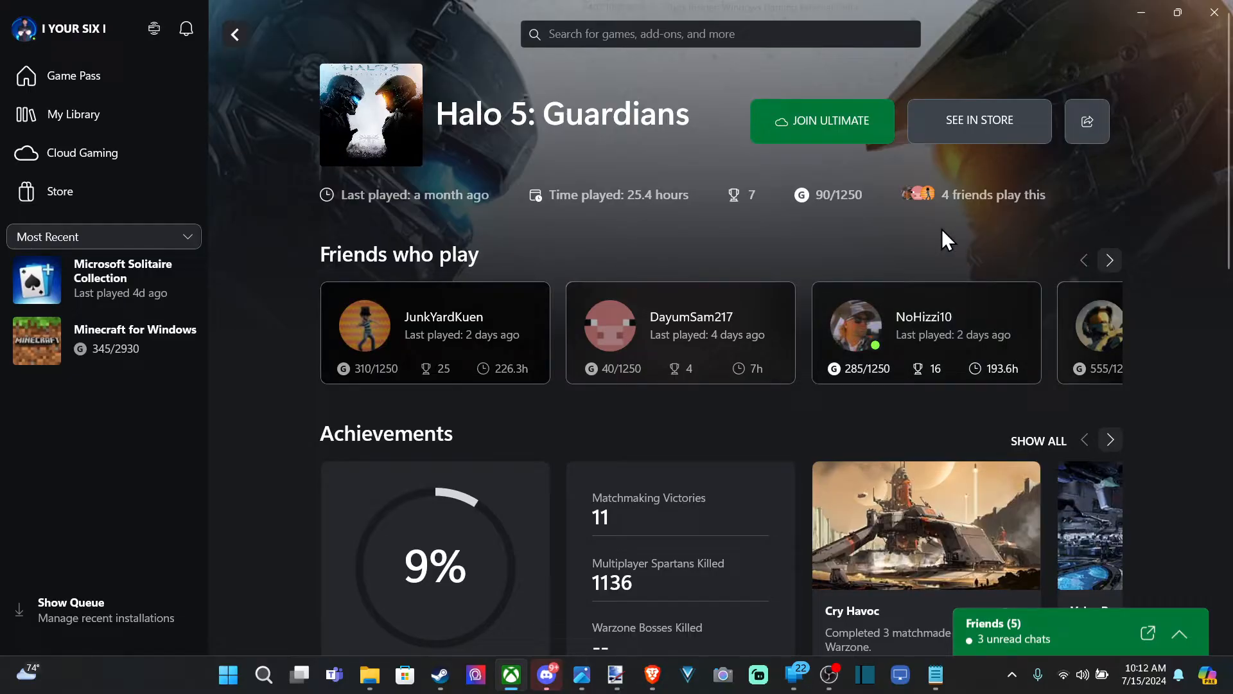
# Scroll the Halo 5: Guardians game page to see friends who play and achievements.
pyautogui.scroll(-3)
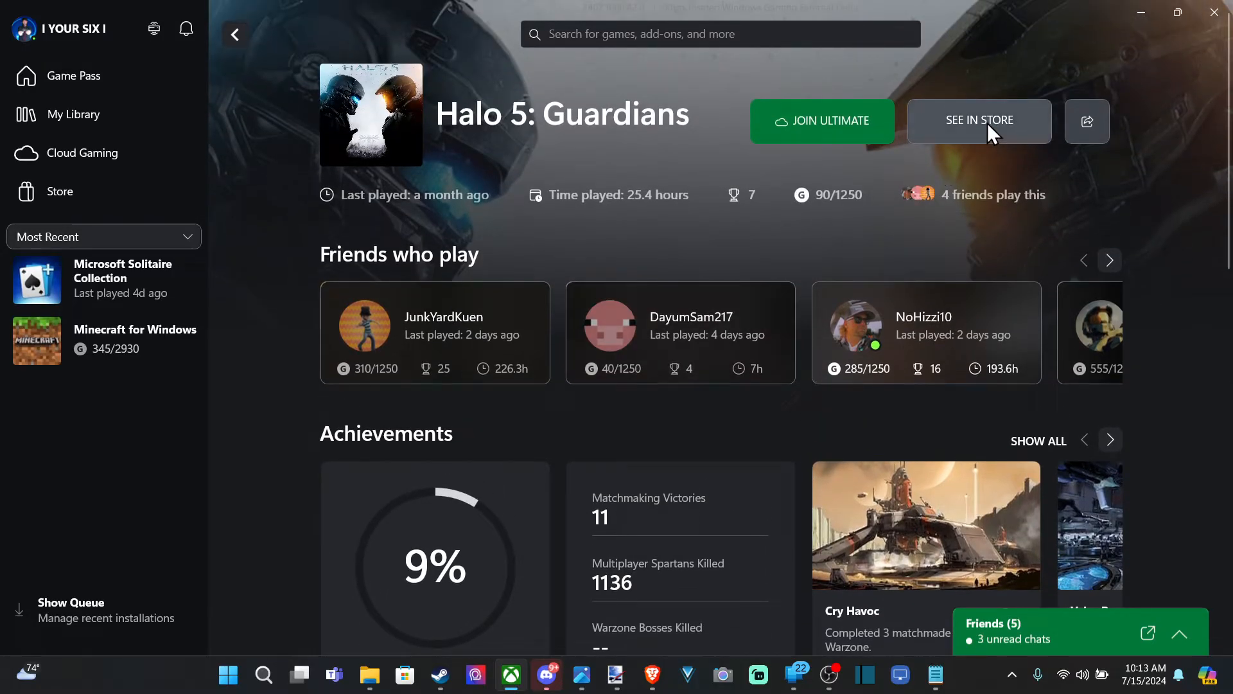
# View Halo 5: Guardians' store page down to Playable on (Xbox One, Series X|S) and its 3.3-rated reviews.
pyautogui.click(979, 120)
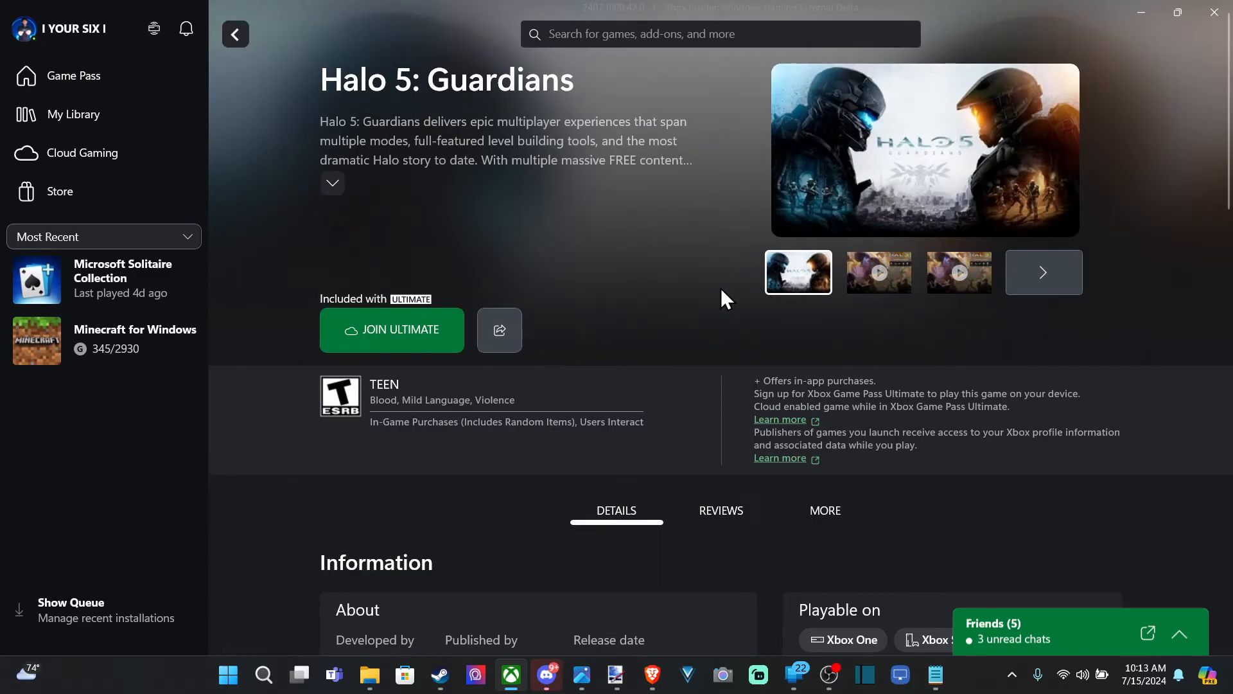
pyautogui.scroll(-3)
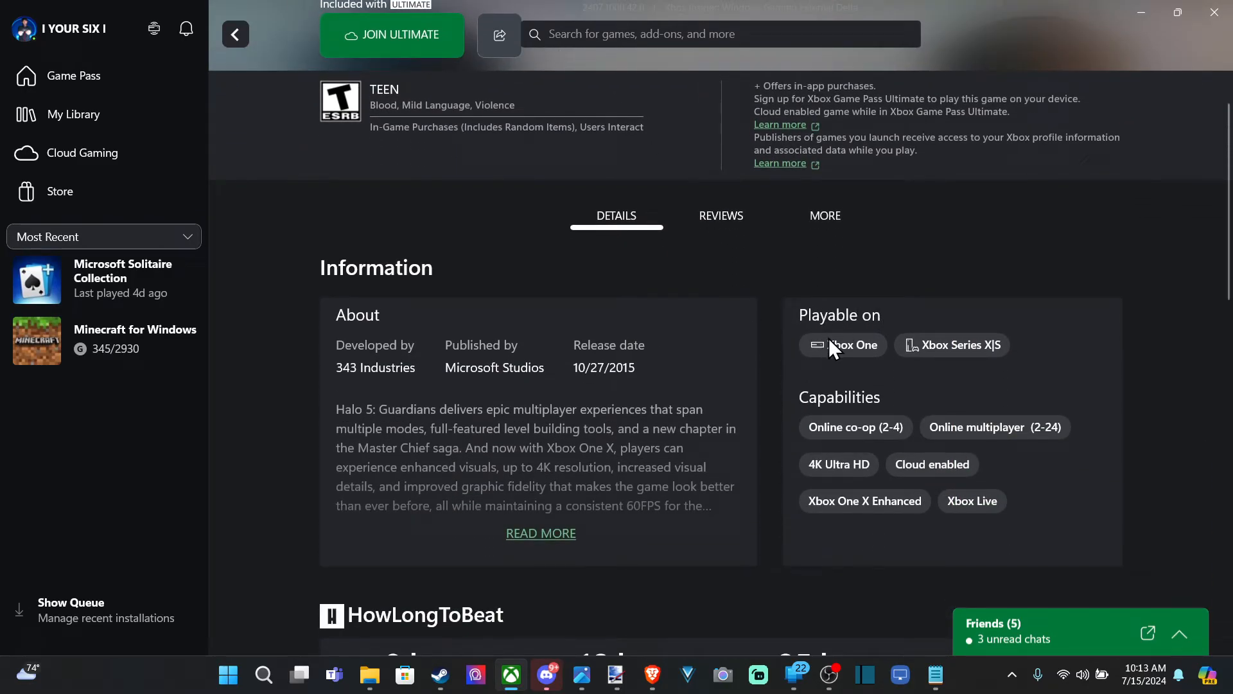
pyautogui.moveTo(1030, 363)
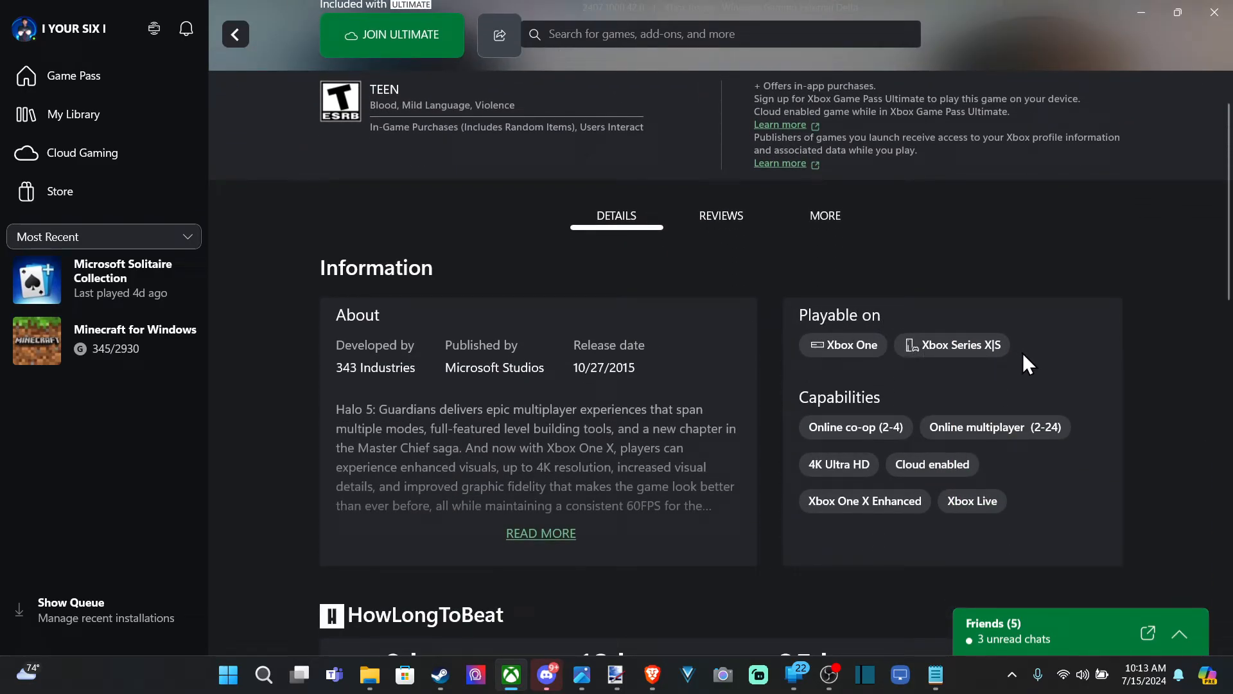
pyautogui.scroll(-3)
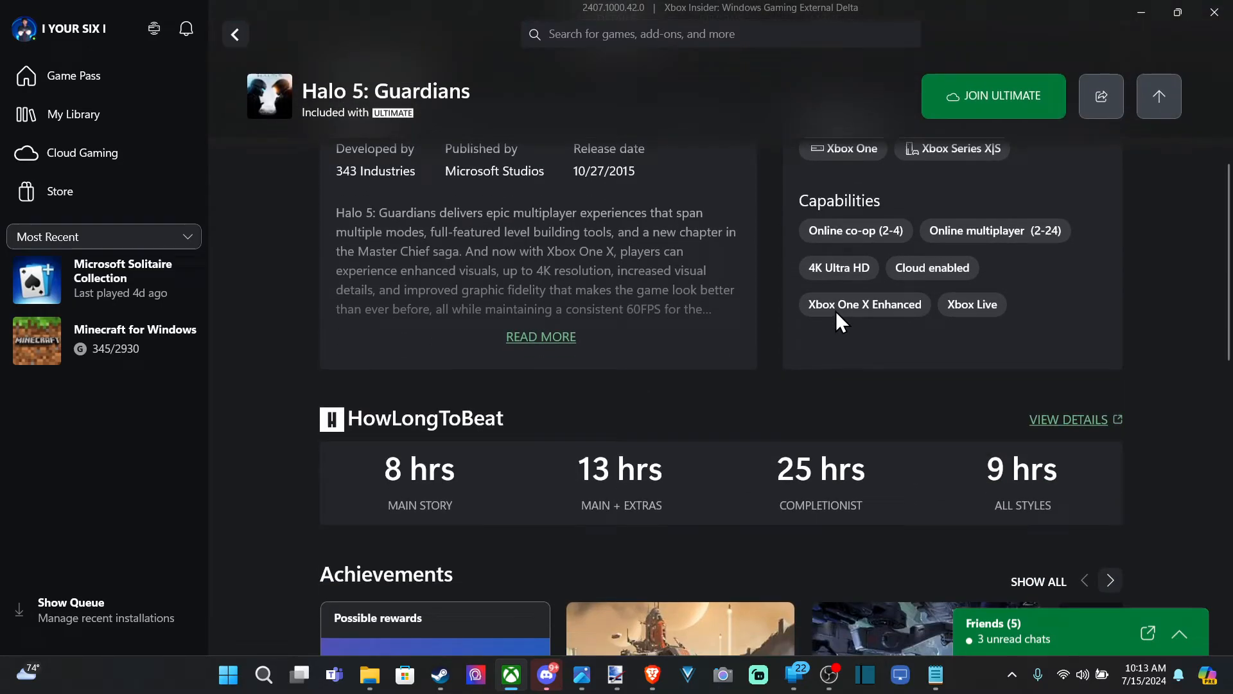
pyautogui.scroll(-3)
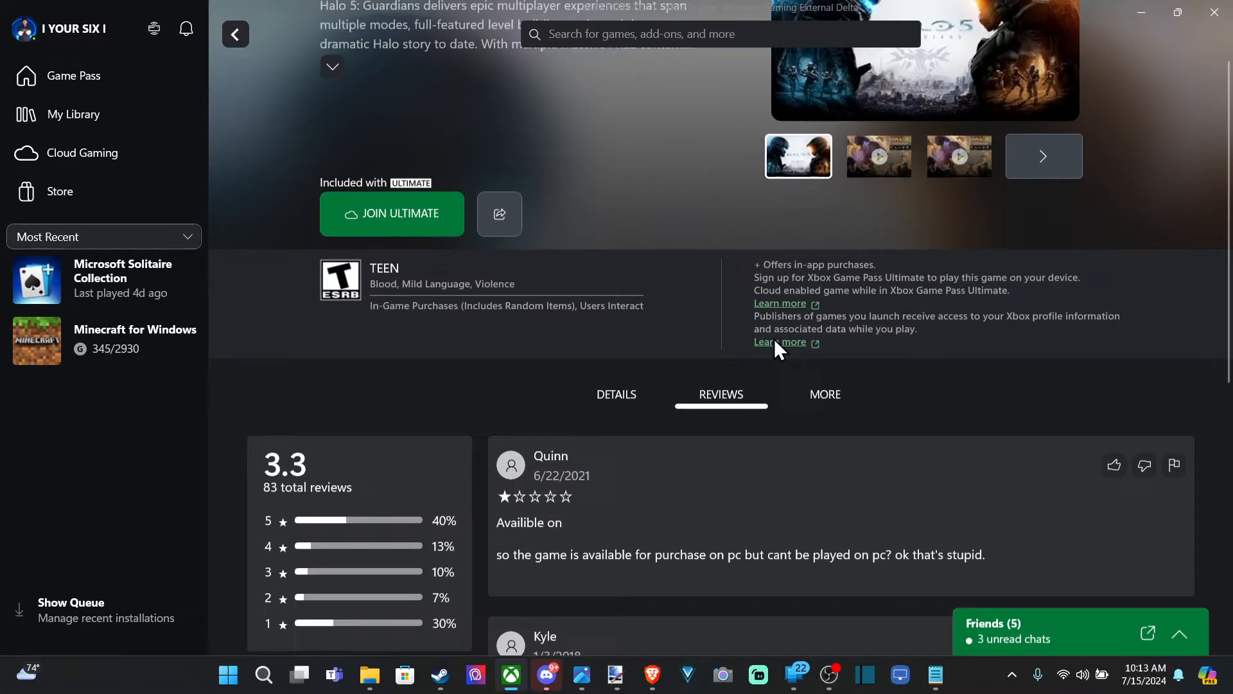
pyautogui.scroll(-3)
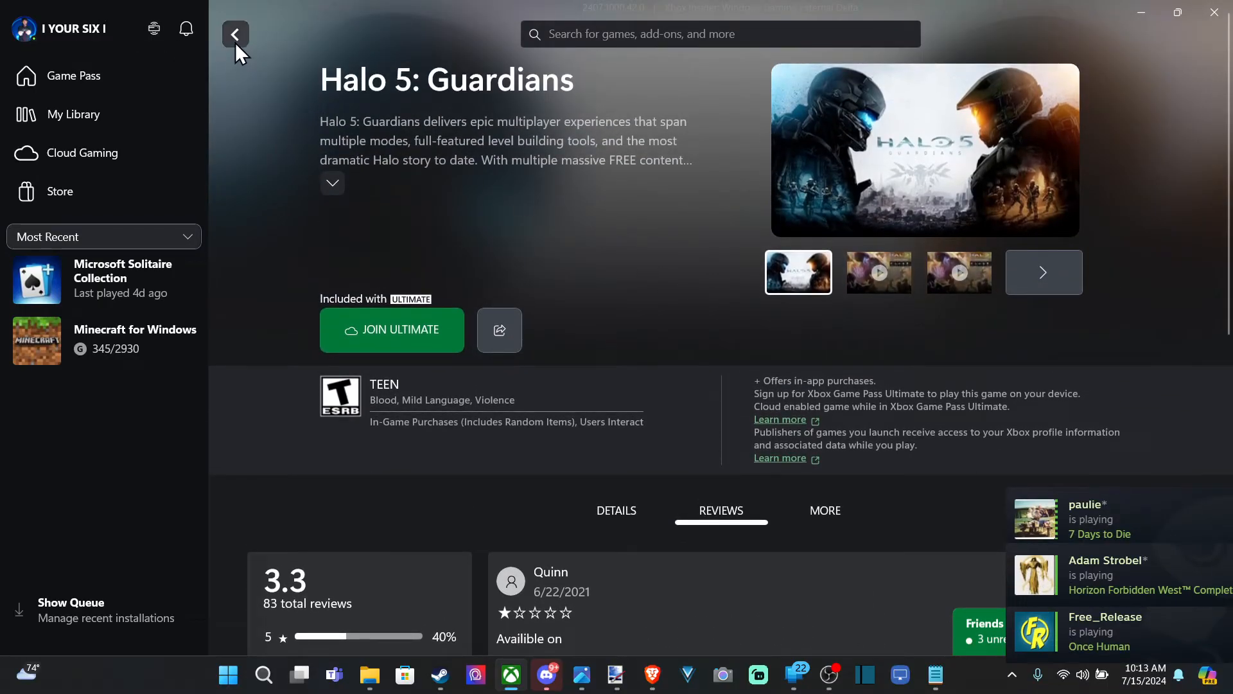
# Return to My Library and scroll through the full PC games grid including Halo Infinite and Roblox.
pyautogui.click(74, 115)
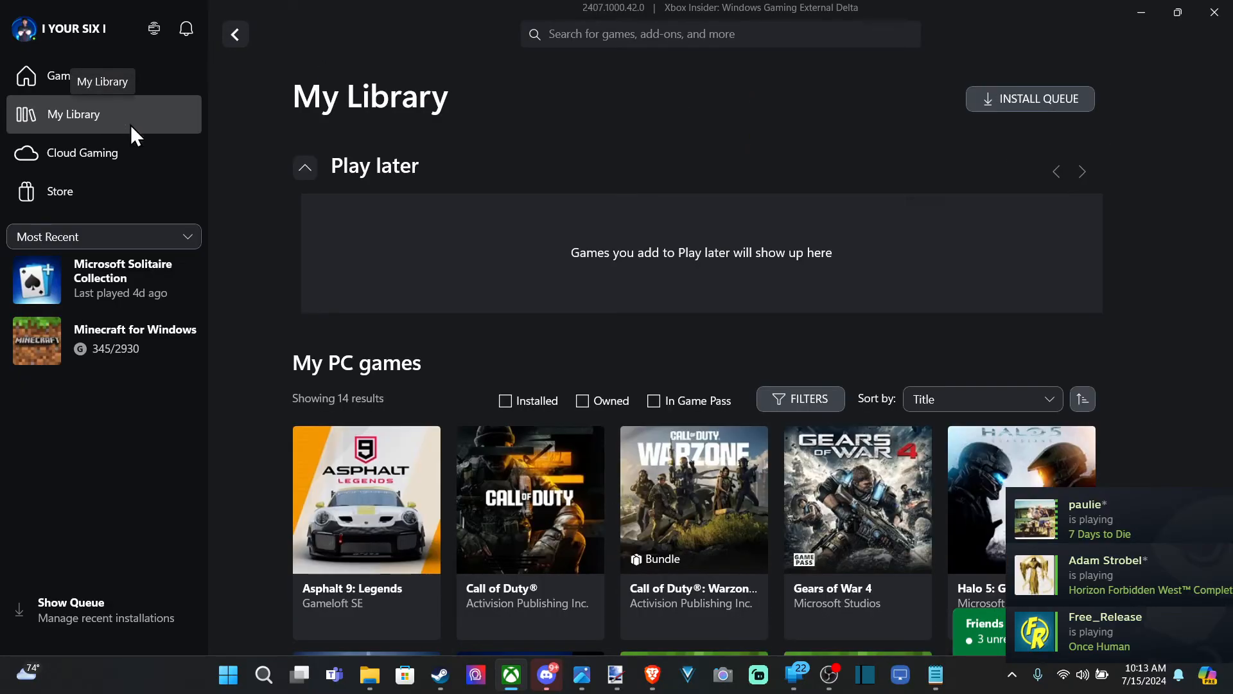
pyautogui.scroll(-3)
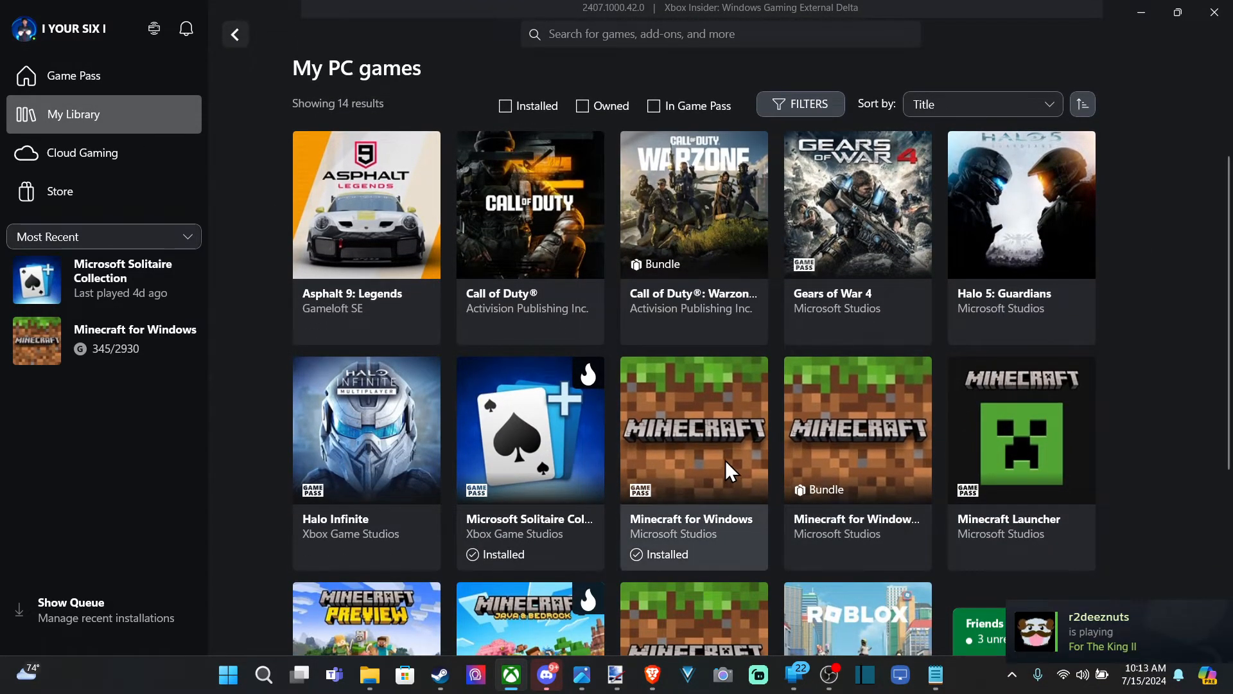
pyautogui.scroll(-3)
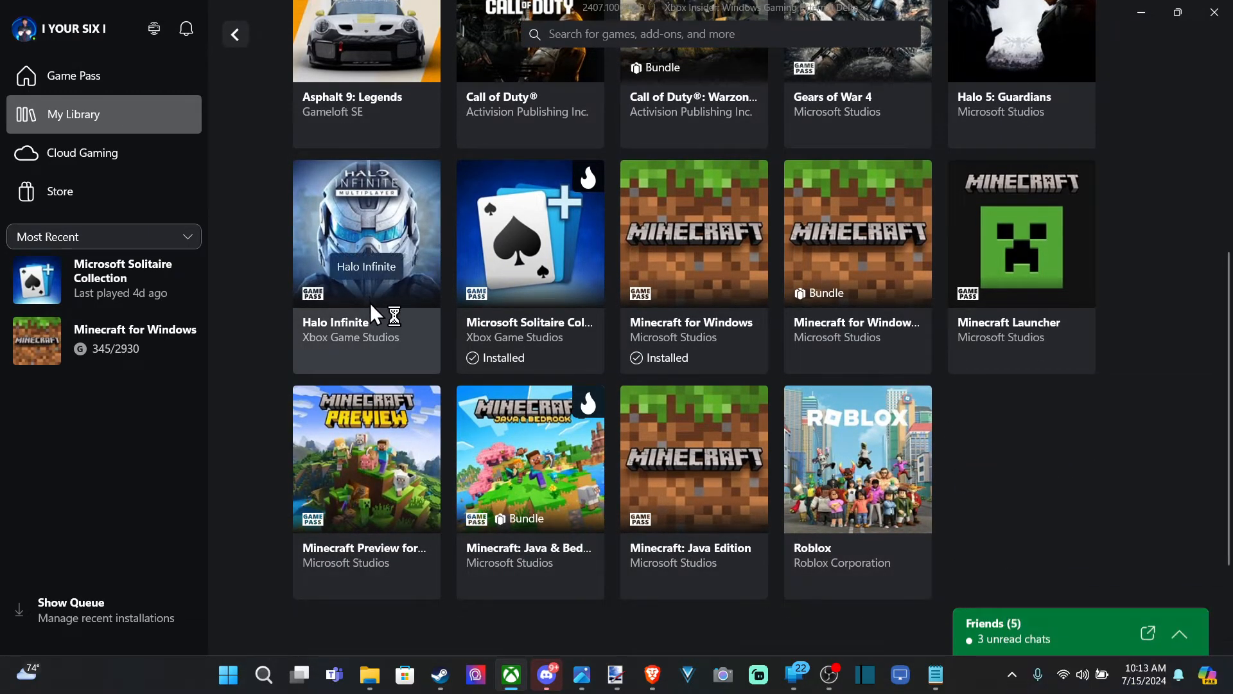
pyautogui.click(366, 41)
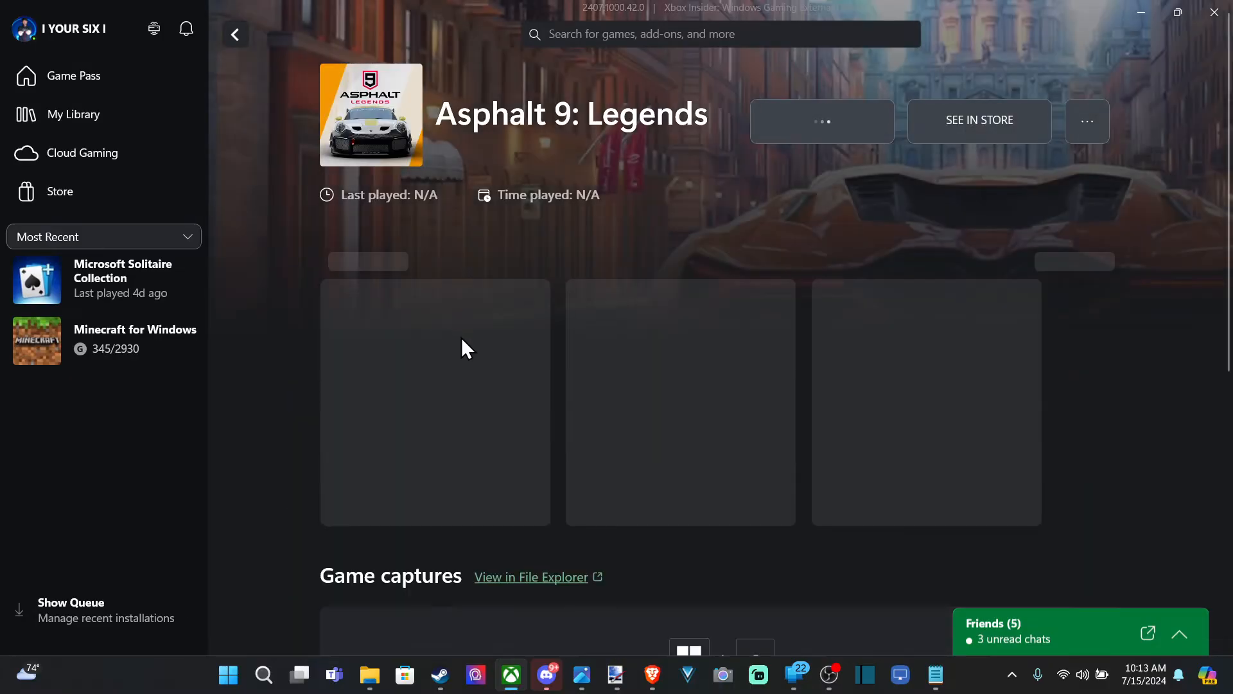
pyautogui.scroll(-3)
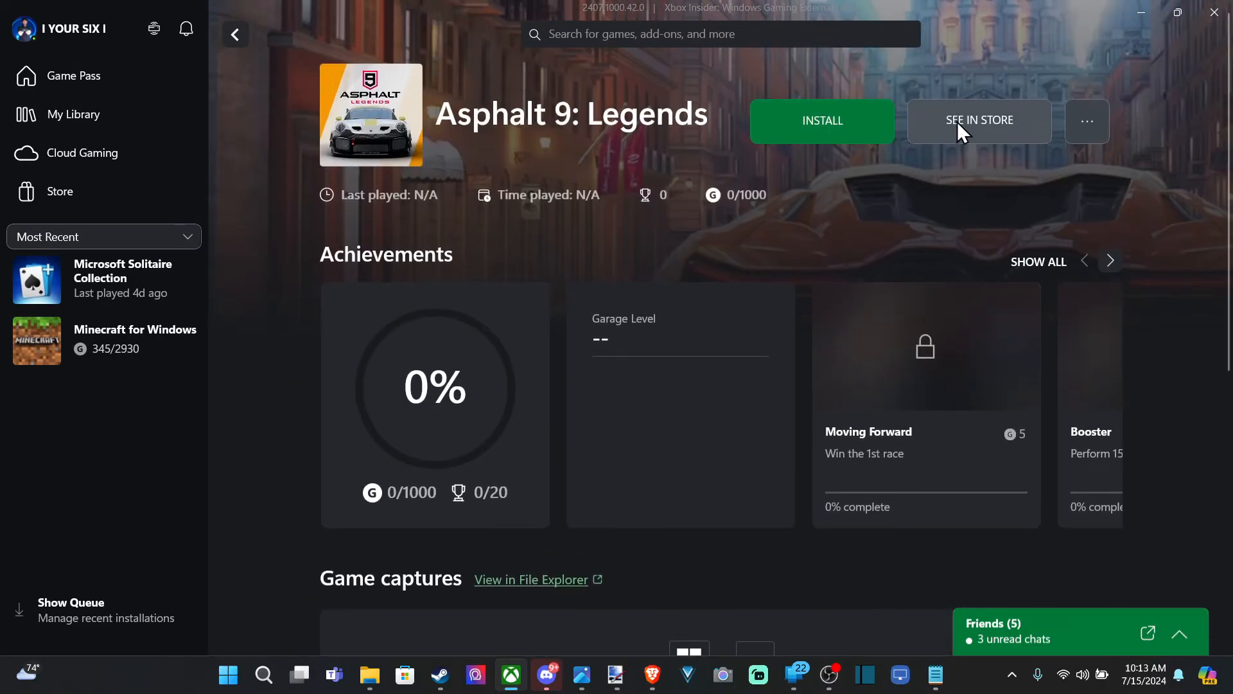
pyautogui.click(979, 121)
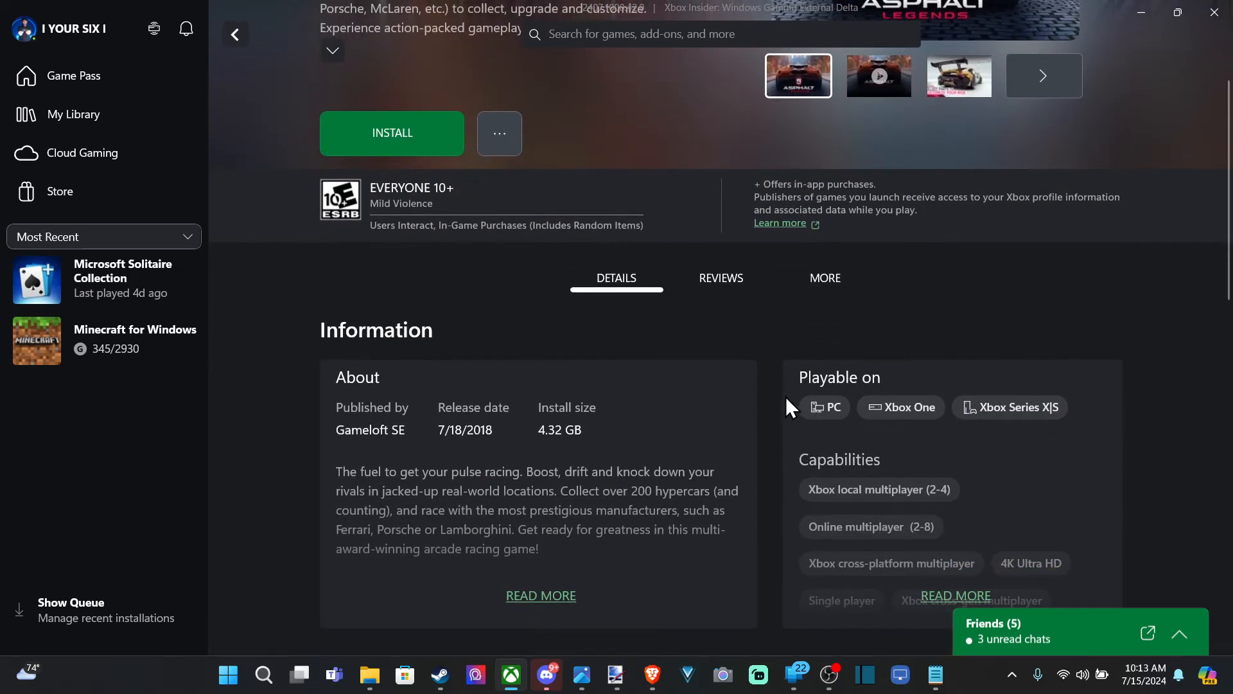
pyautogui.moveTo(860, 402)
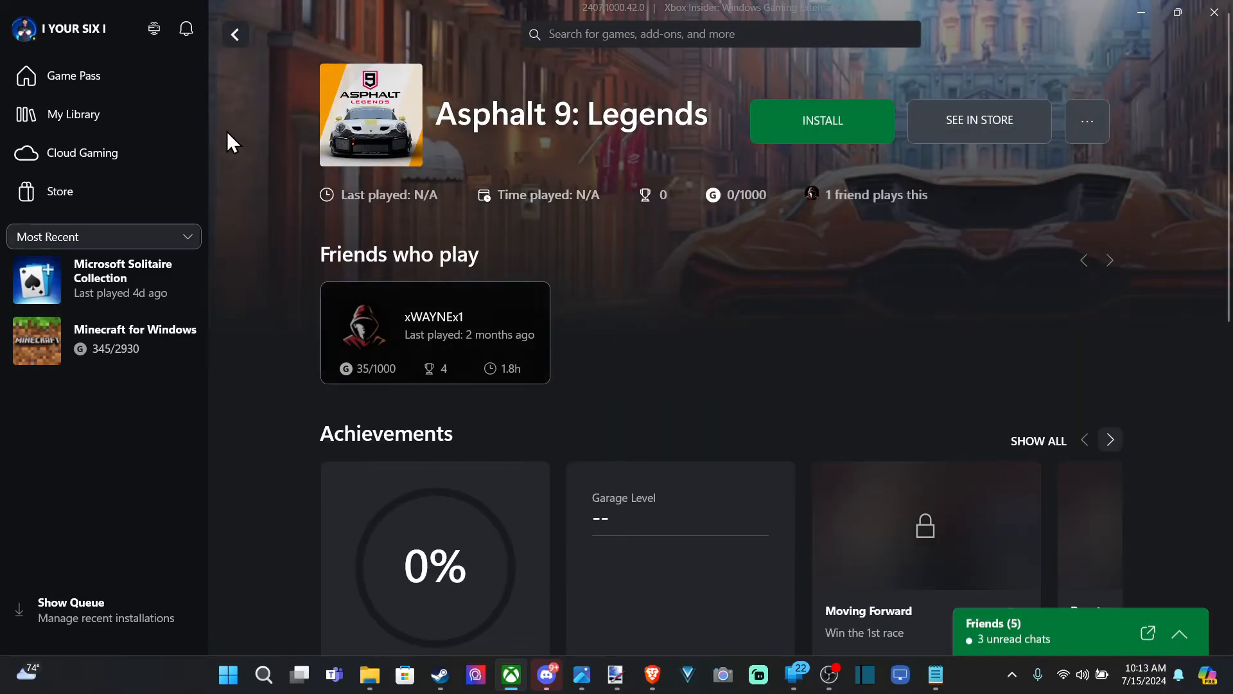
pyautogui.click(73, 114)
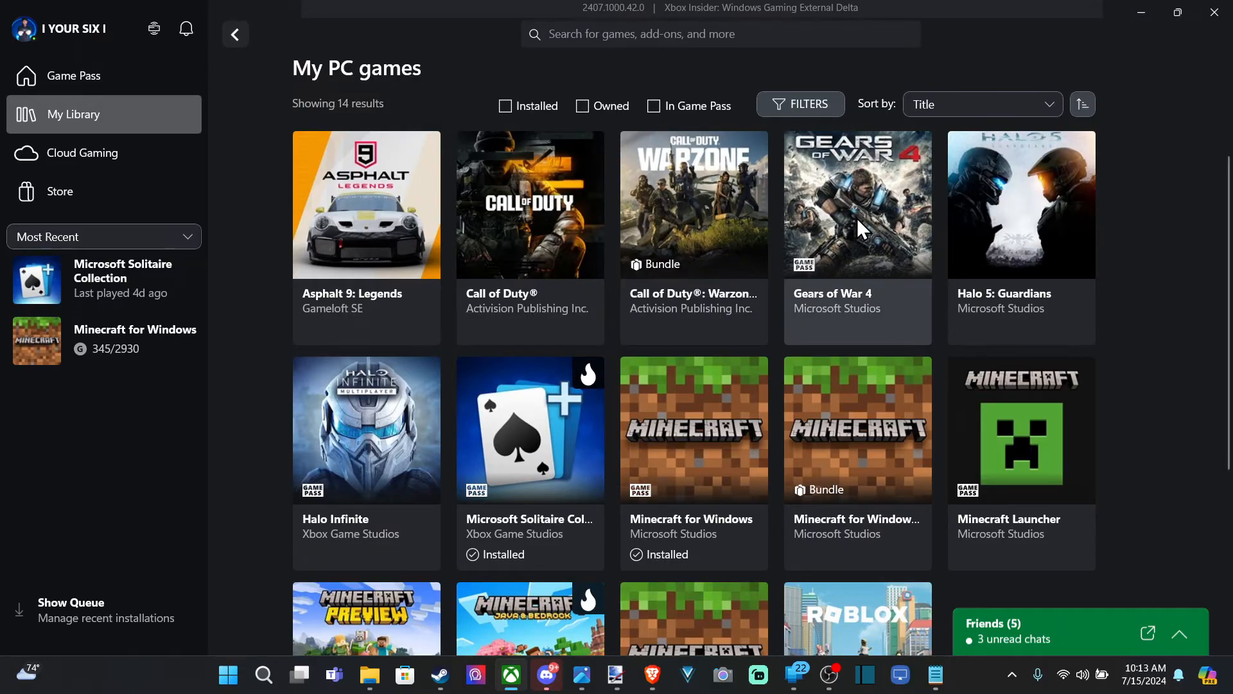
# View Gears of War 4's store page down to Playable on, dismissing the voicemail notification.
pyautogui.click(857, 204)
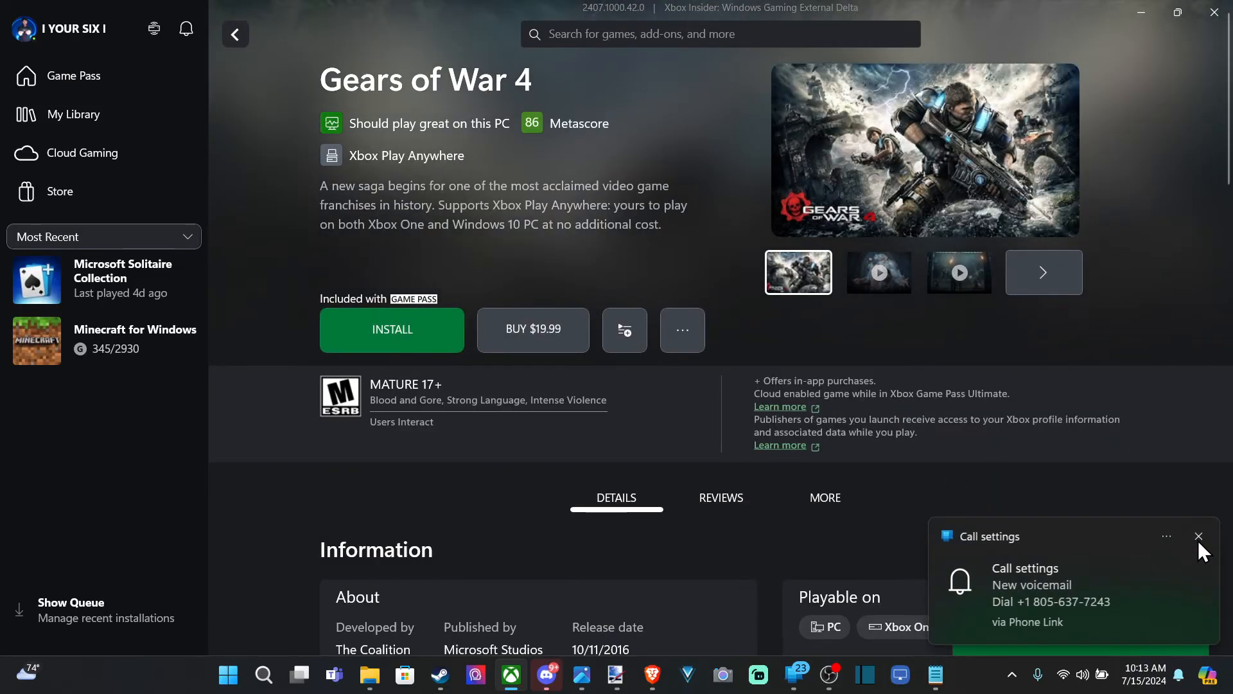
pyautogui.click(1199, 536)
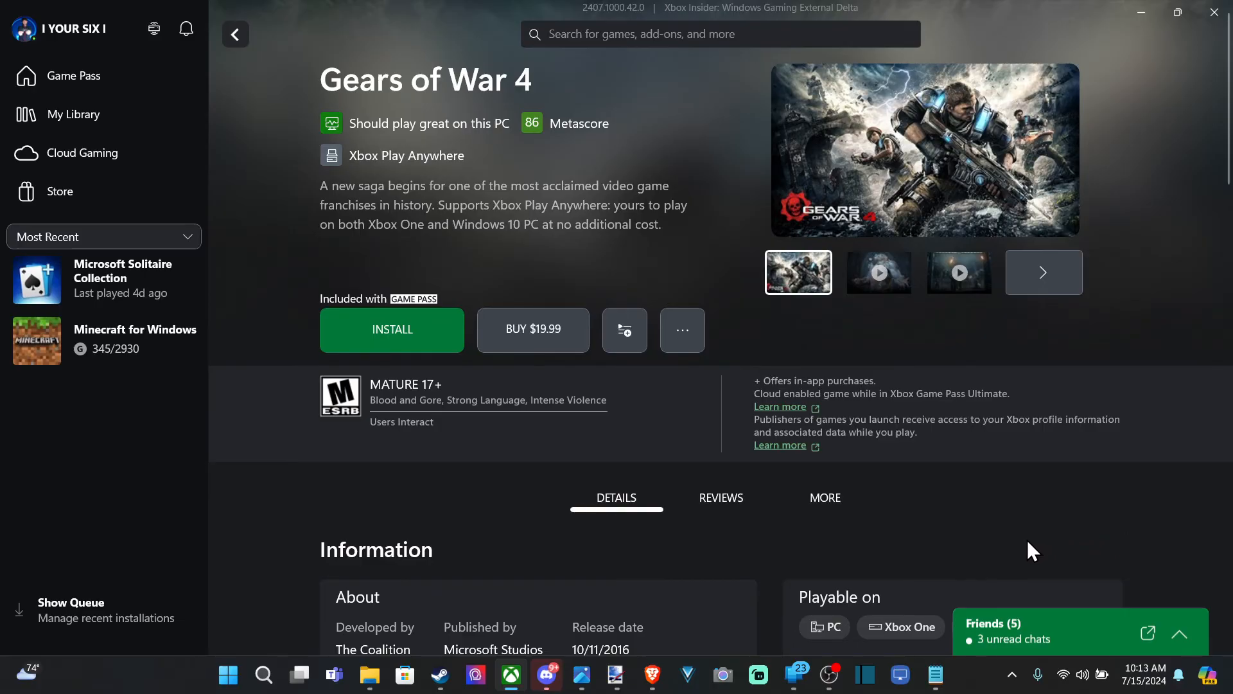
pyautogui.scroll(-3)
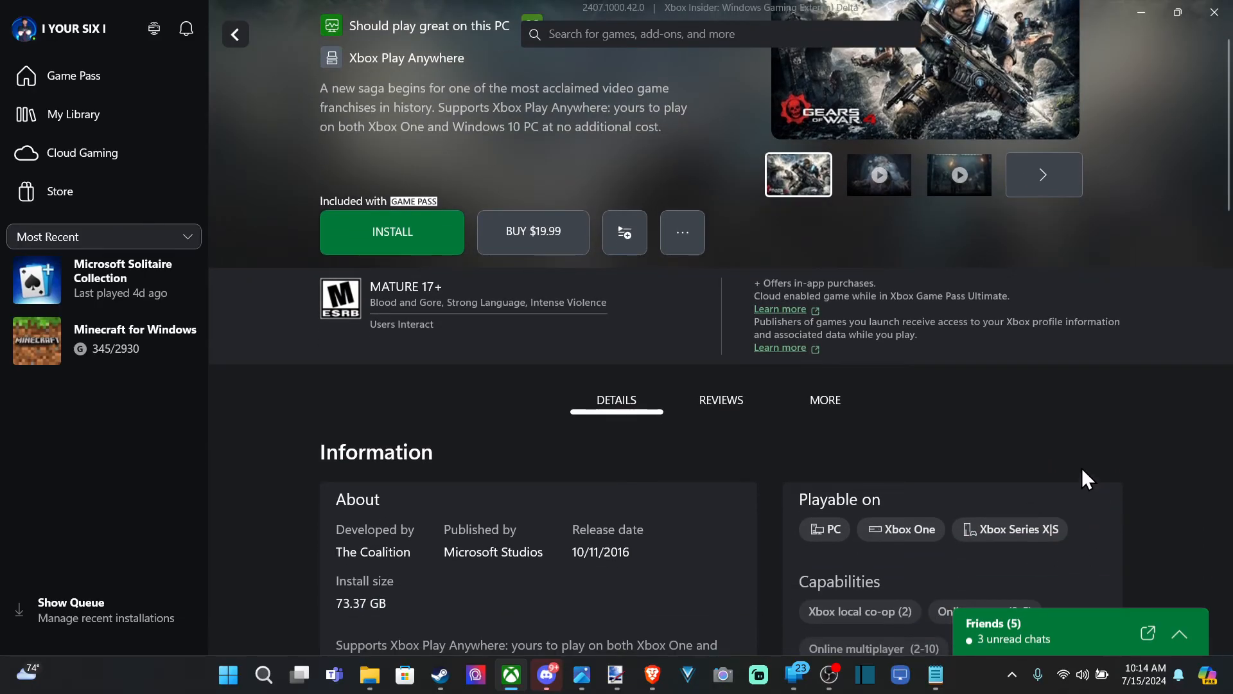